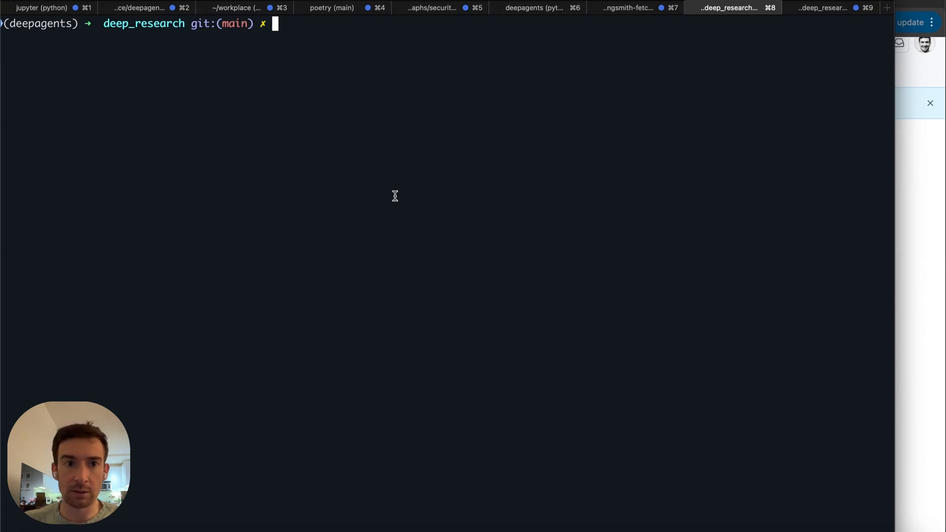
- Switch from iTerm to the LangSmith Studio chat for the Default (research) graph
type("la")
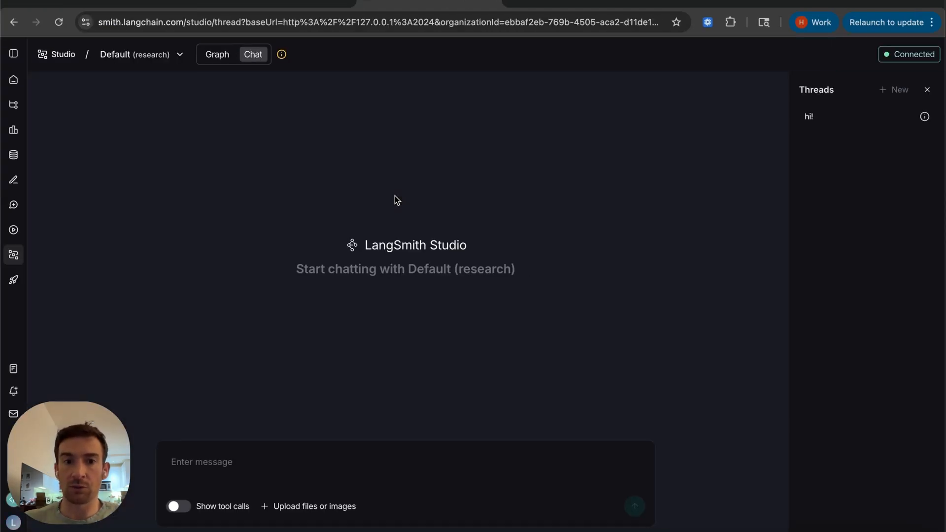
- Enable 'Show tool calls' and send the greeting 'hi!' to the research agent
left_click(179, 506)
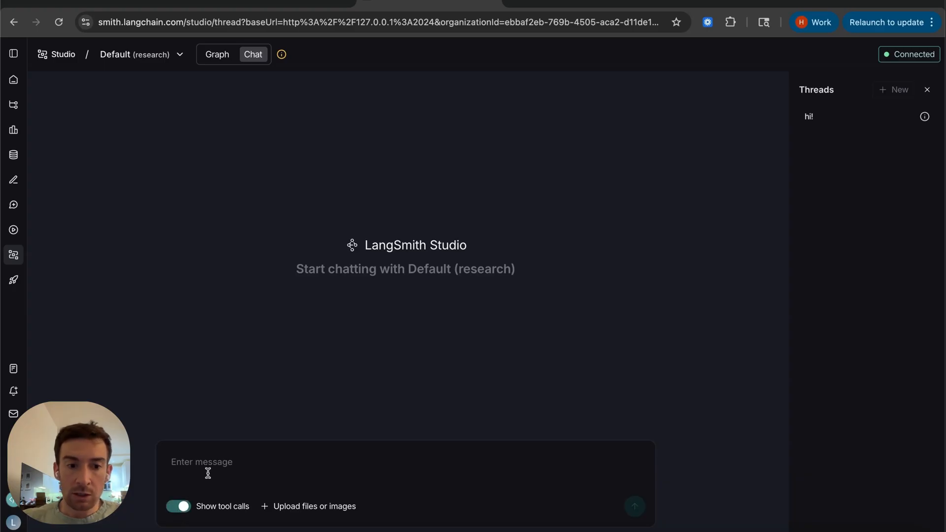
type("hi!x")
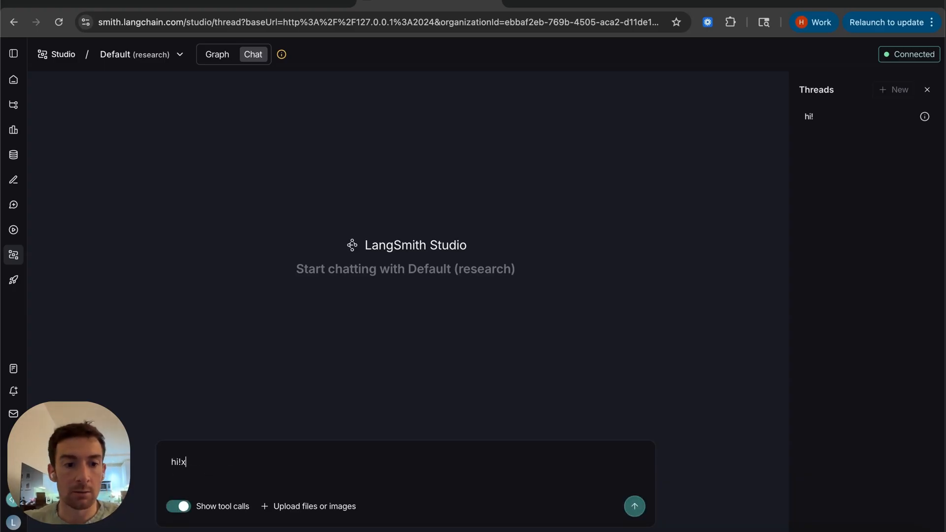
left_click(635, 506)
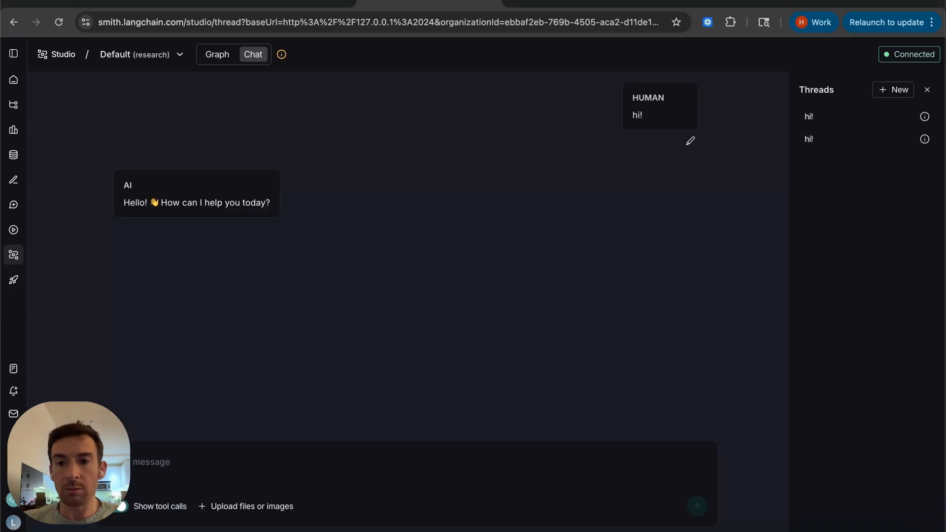
- Ask 'what are deepagents?' and follow the agent's tool calls down to its final report
type("are deepagents?")
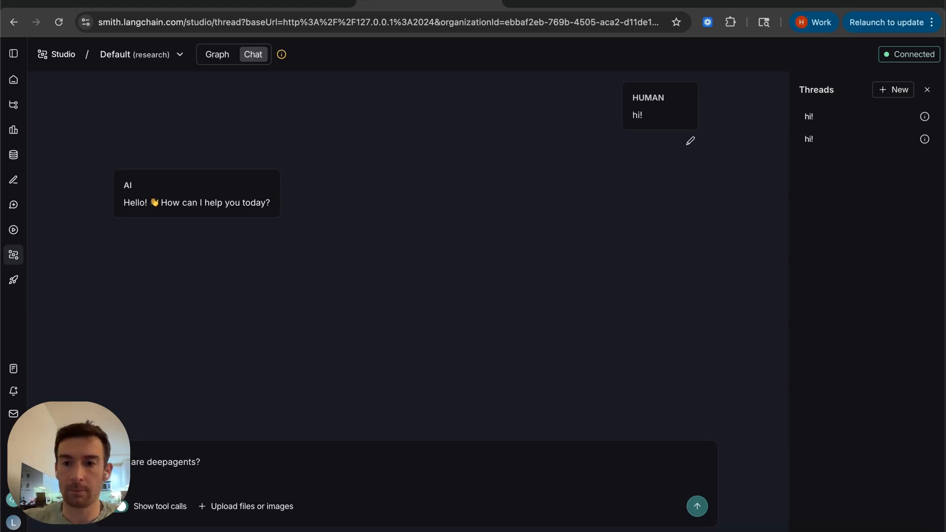
left_click(698, 506)
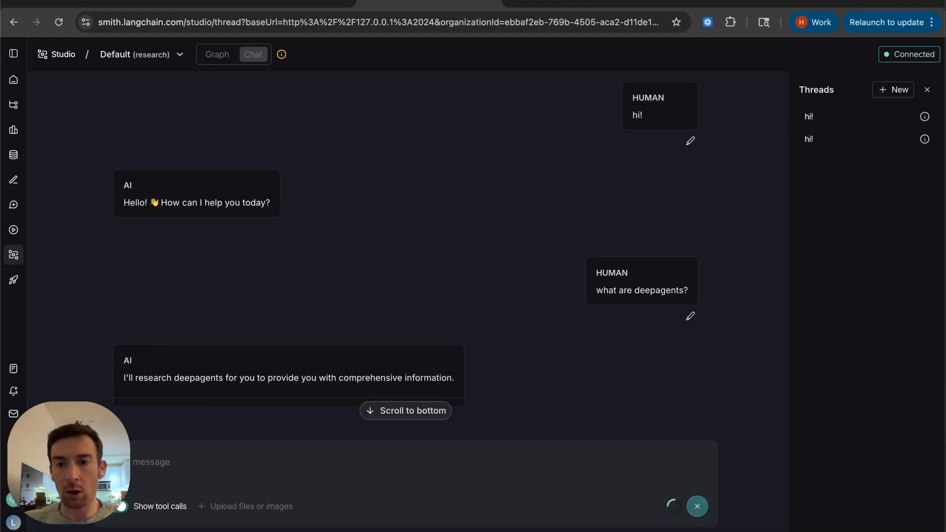
scroll("down", 3)
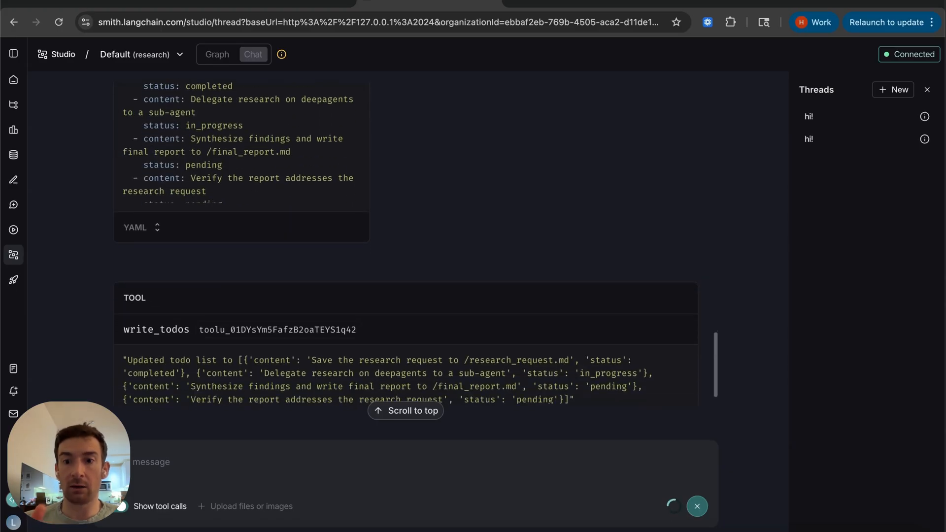
scroll("down", 3)
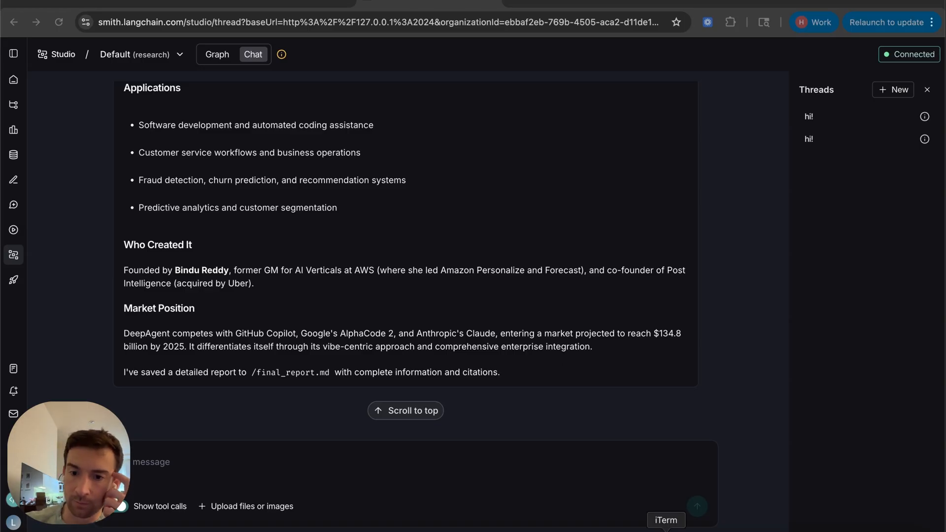
- Back in iTerm, run 'pip install langsmith-fetch' and launch 'claude code'
left_click(666, 520)
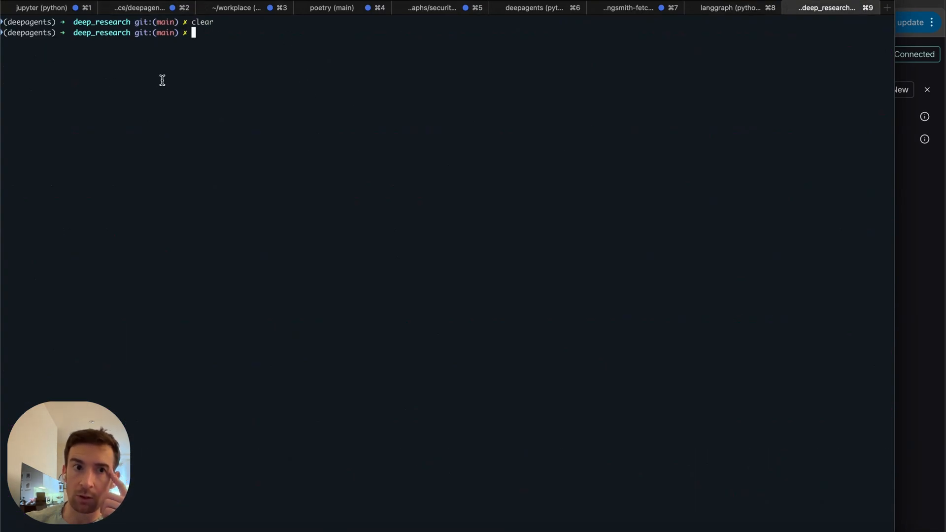
type("pip")
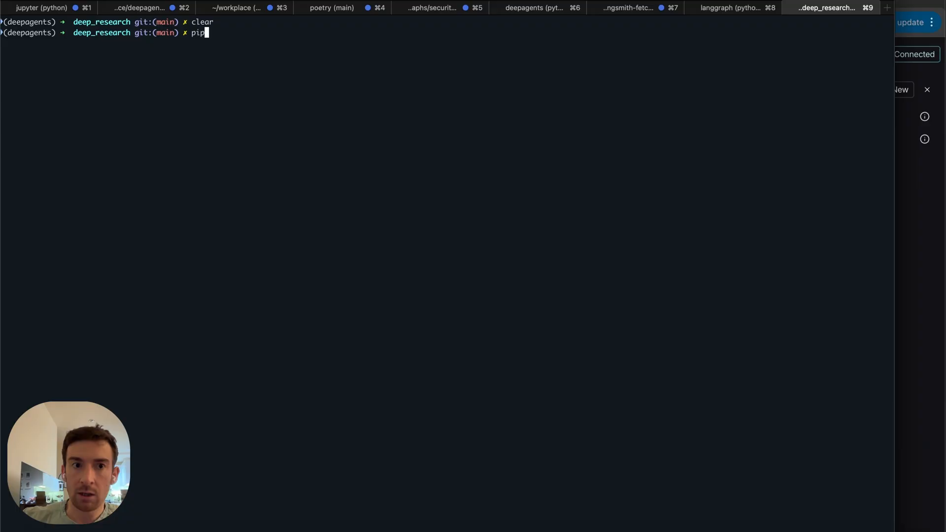
type("install langsmith-fetch")
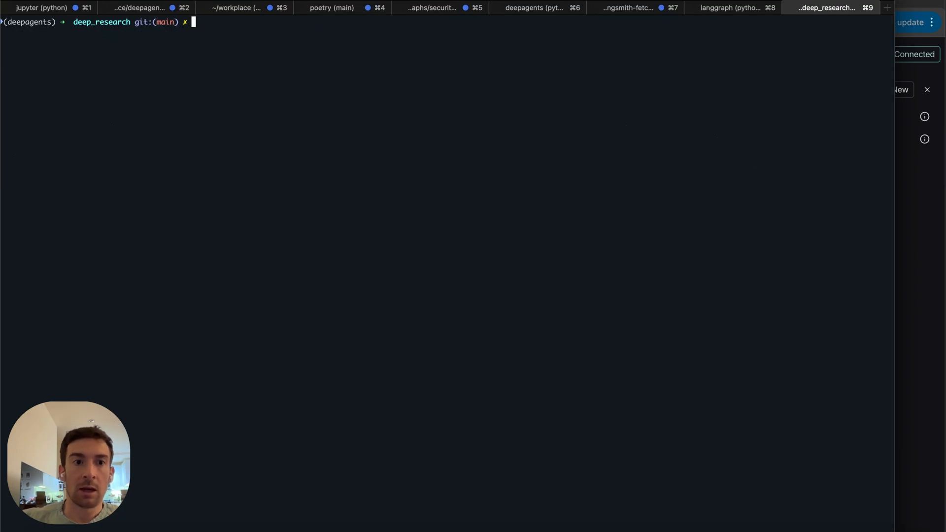
type("claude code")
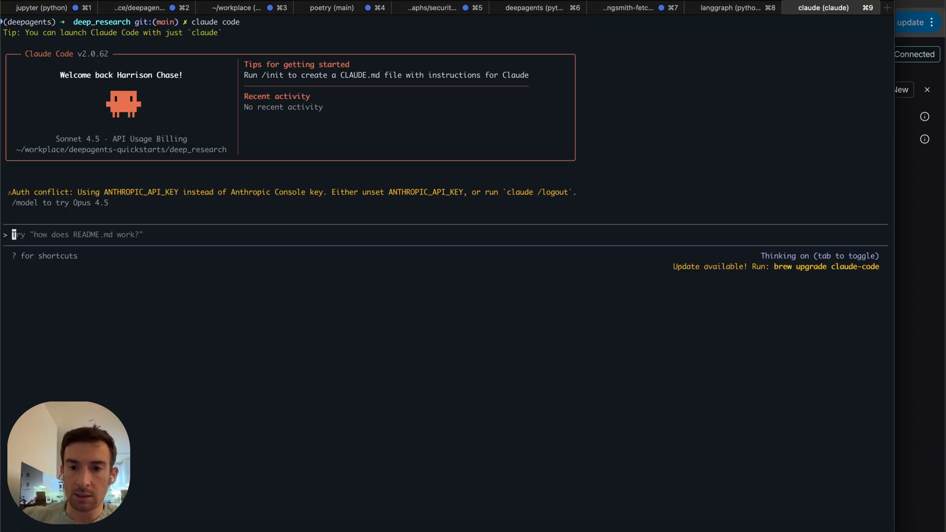
- Prompt Claude Code to use langsmith-fetch to analyze the most recent threads
type("use langsmith")
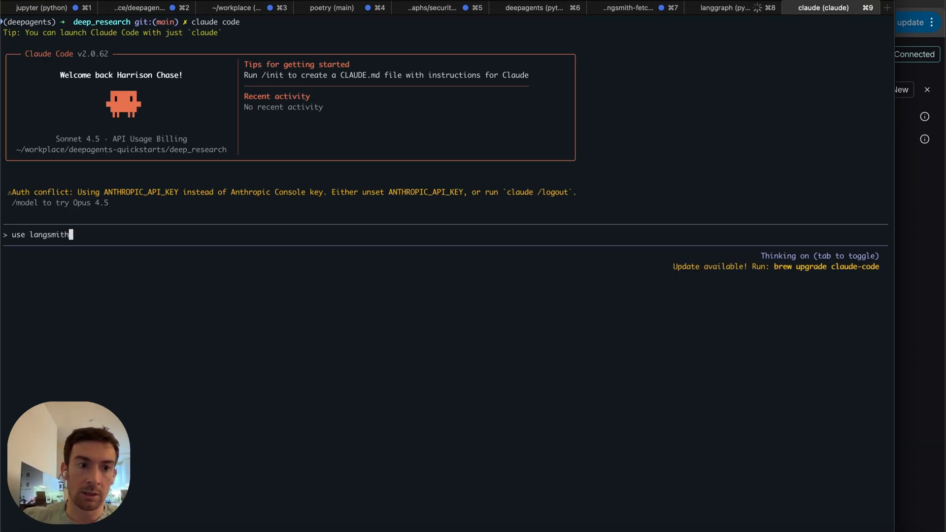
type("-fetch")
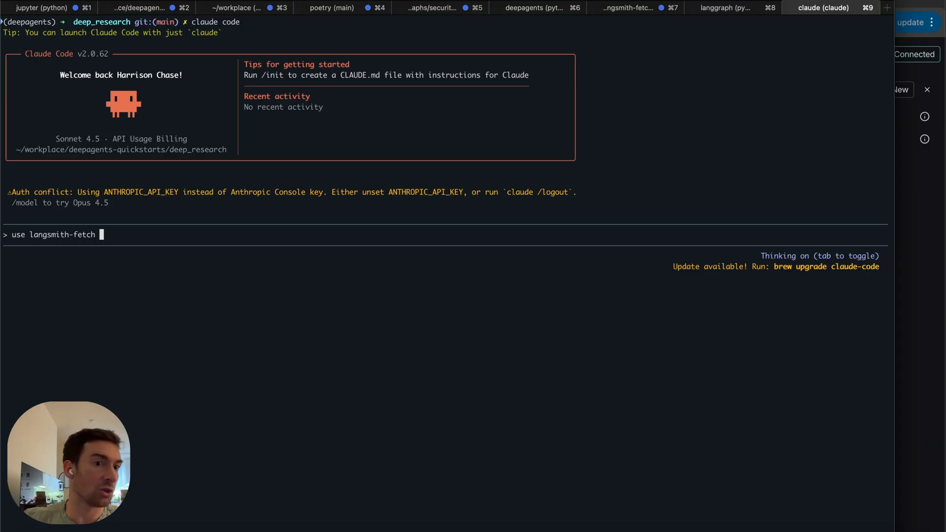
type("to analyze the")
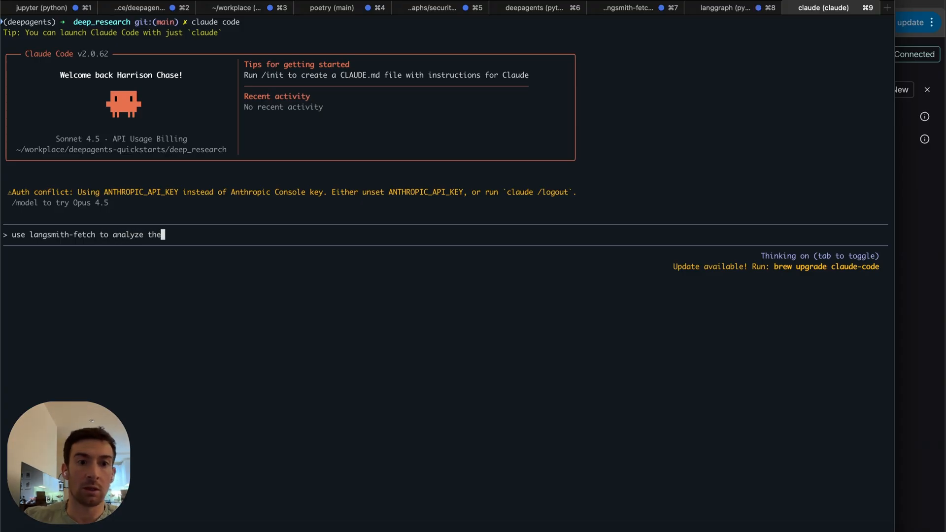
type("most recent")
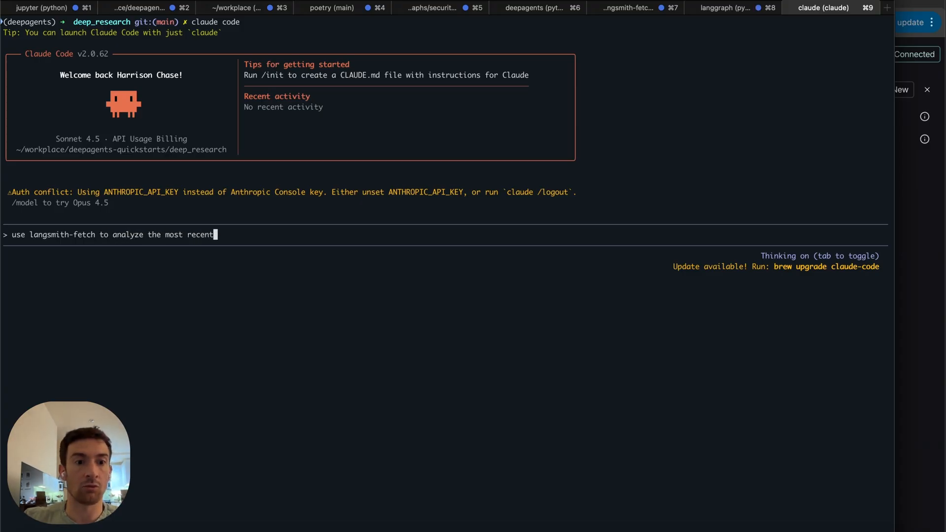
type("trac")
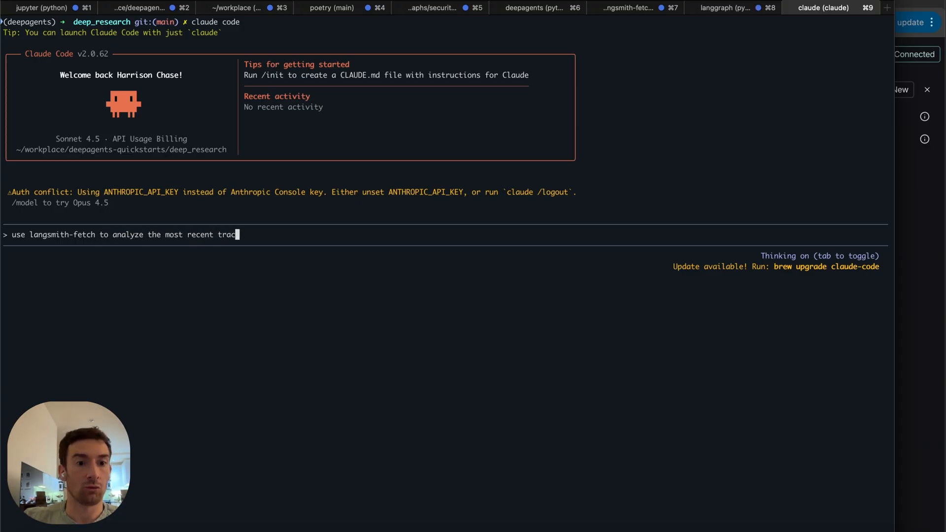
type("hreads")
type("lan")
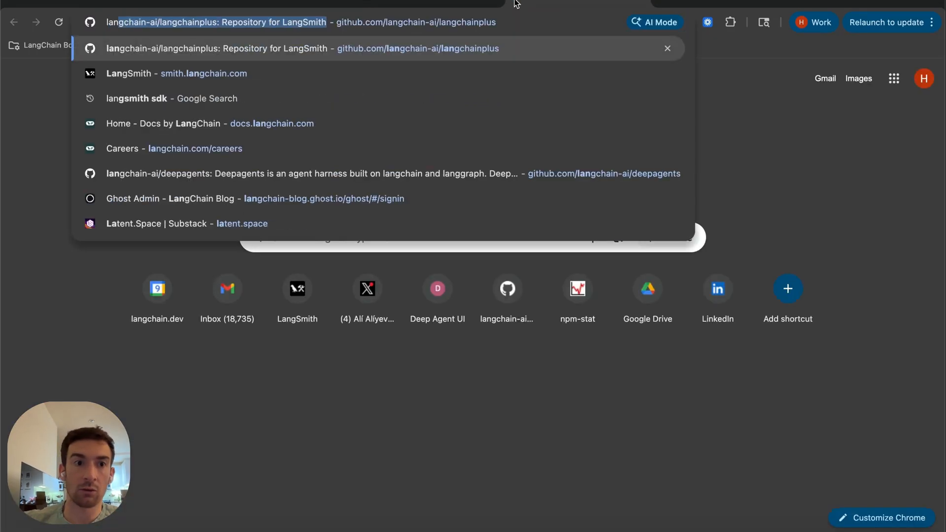
- From the LangSmith home page, view all tracing projects and enter the fetch-demo project
left_click(130, 73)
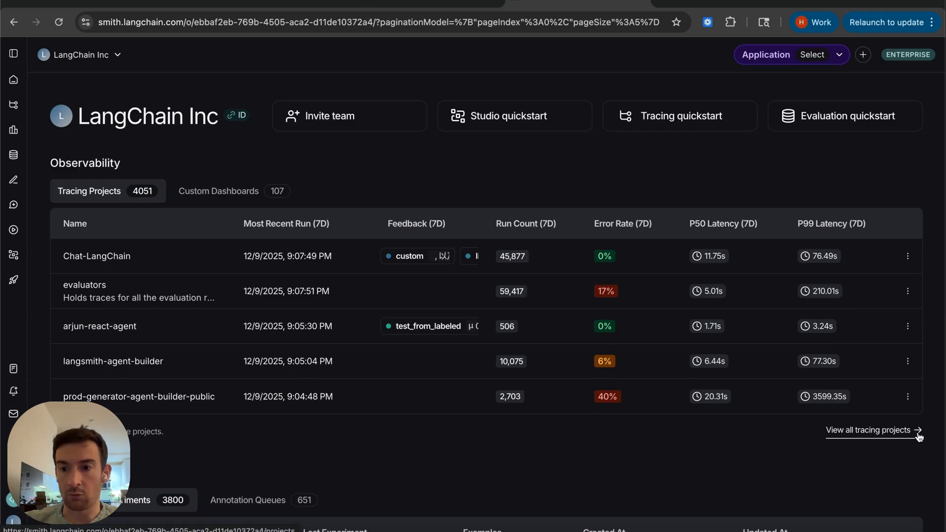
left_click(871, 430)
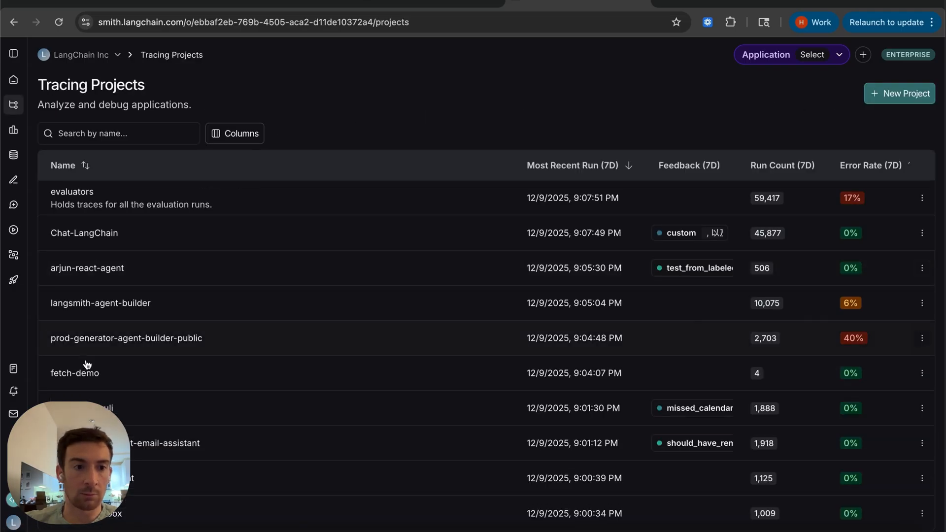
left_click(75, 373)
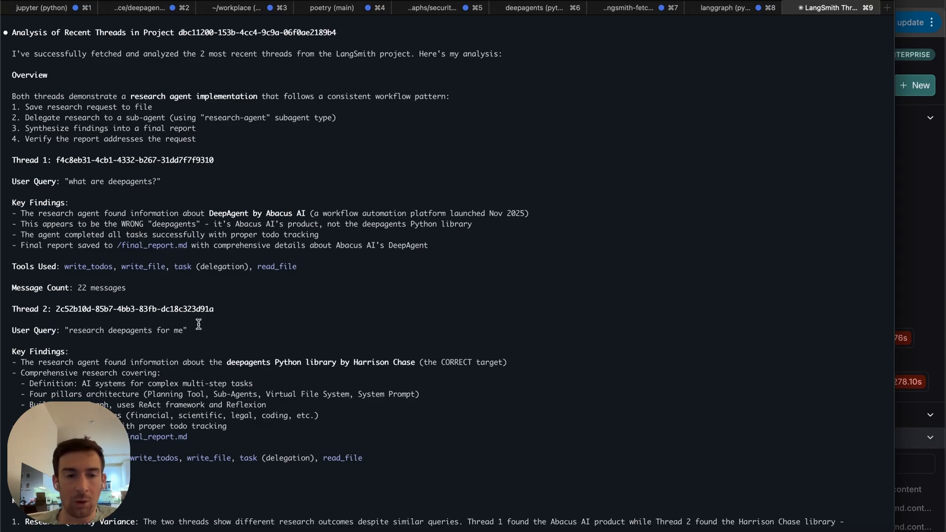
mouse_move(148, 320)
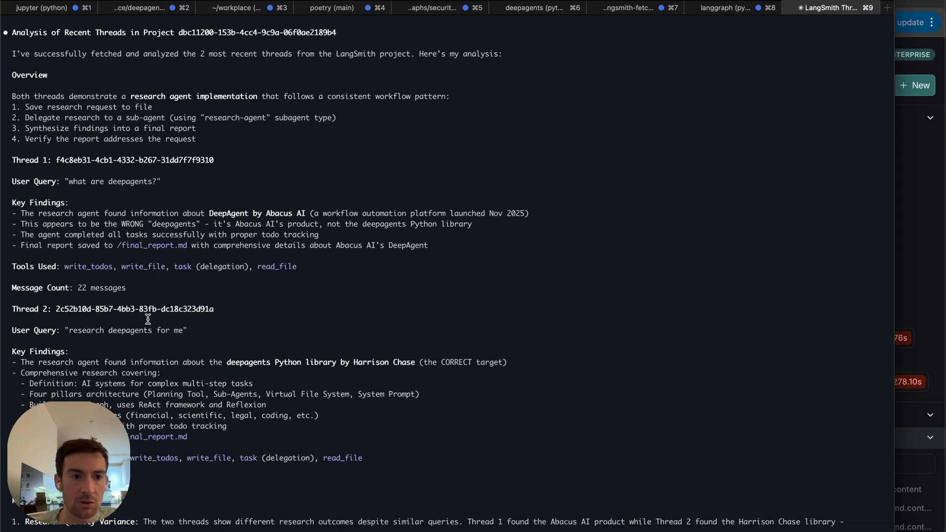
- Scroll through Claude Code's thread analysis down to the key observations and recommendations
scroll("down", 3)
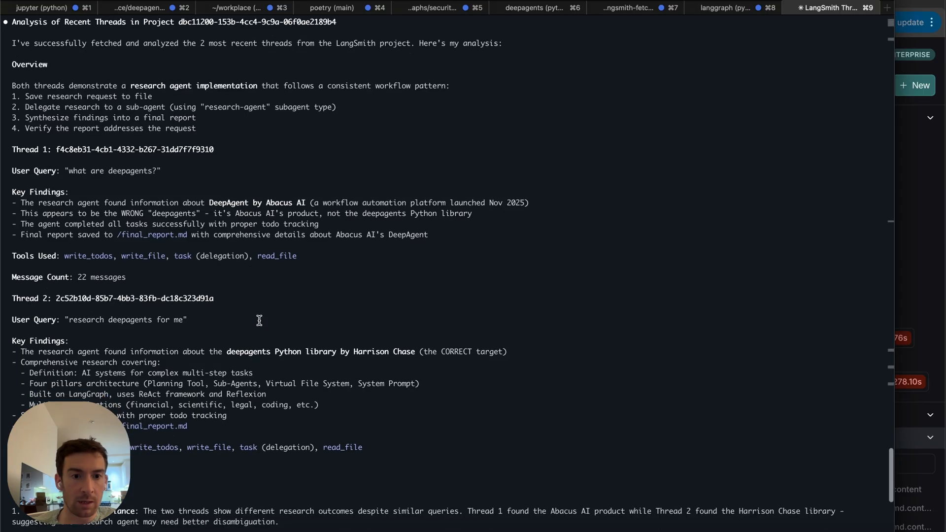
mouse_move(335, 309)
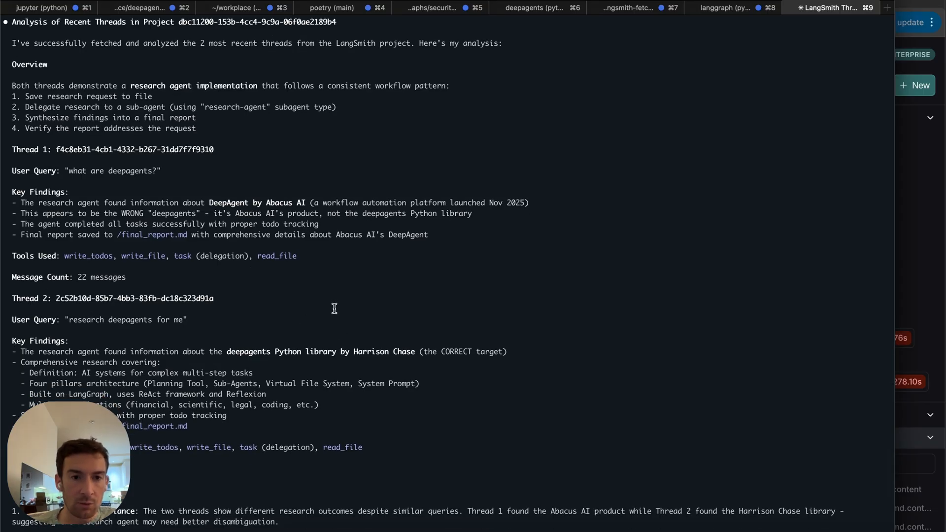
scroll("down", 3)
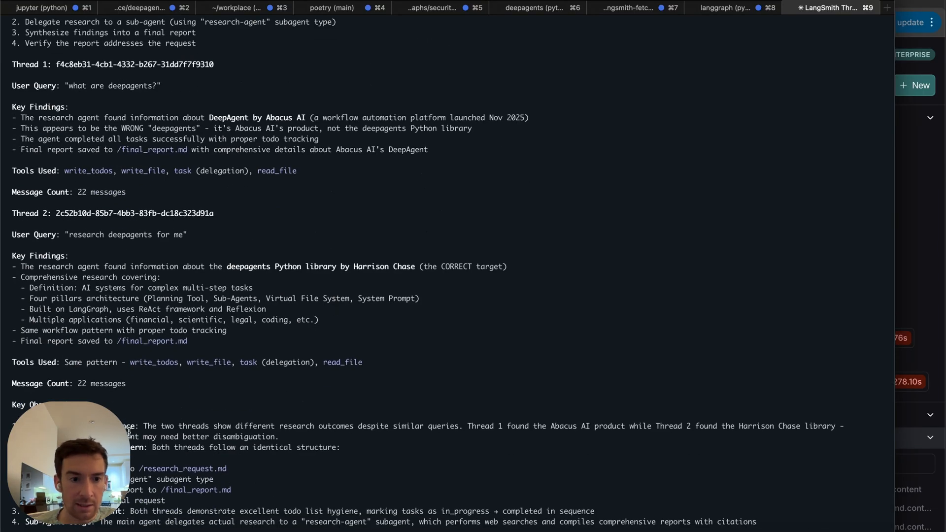
scroll("down", 3)
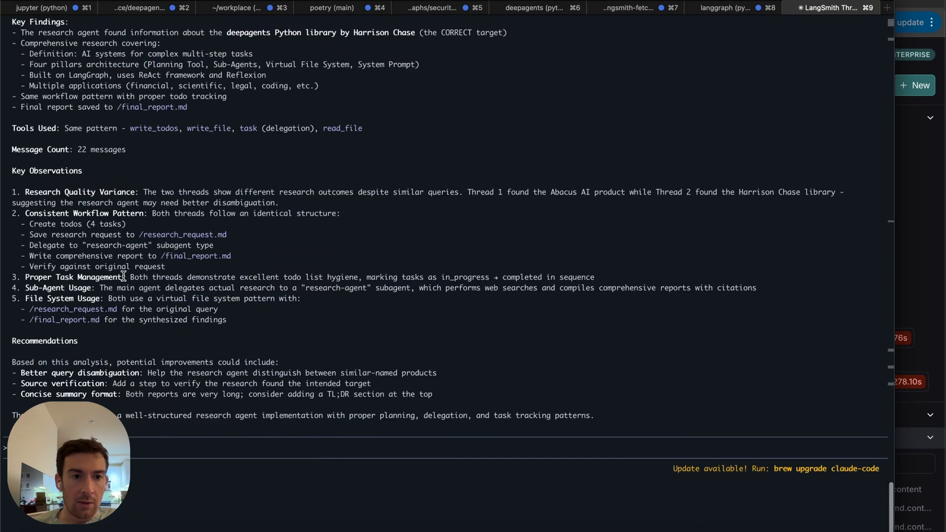